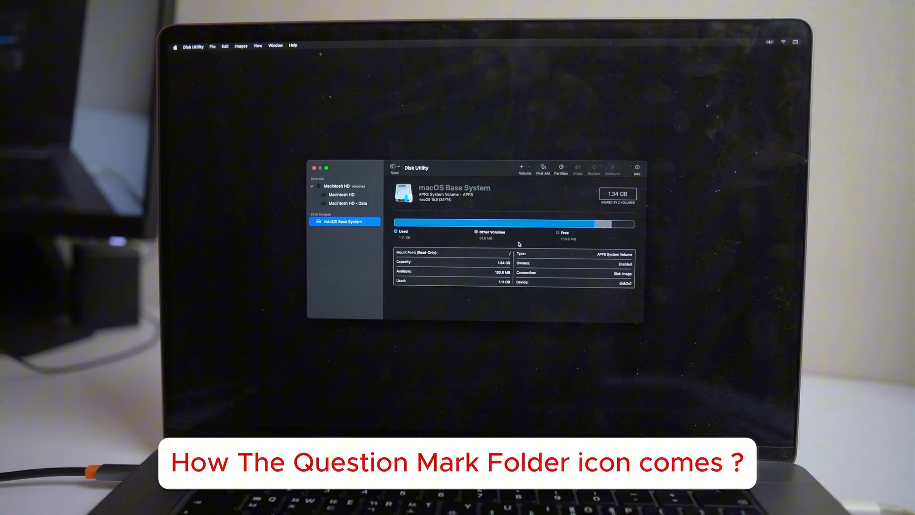
Step: Show all devices, erase the APPLE SSD AP1024N Media and dismiss the erase report
left_click(395, 169)
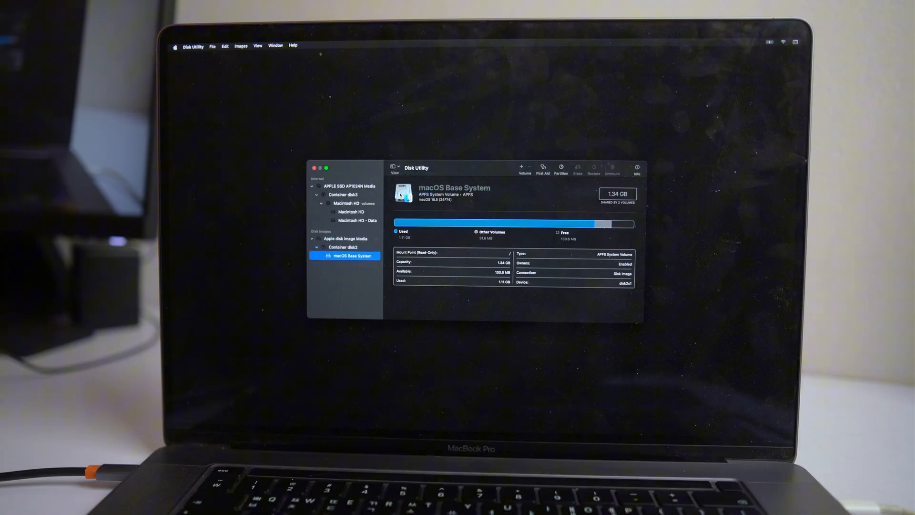
left_click(345, 186)
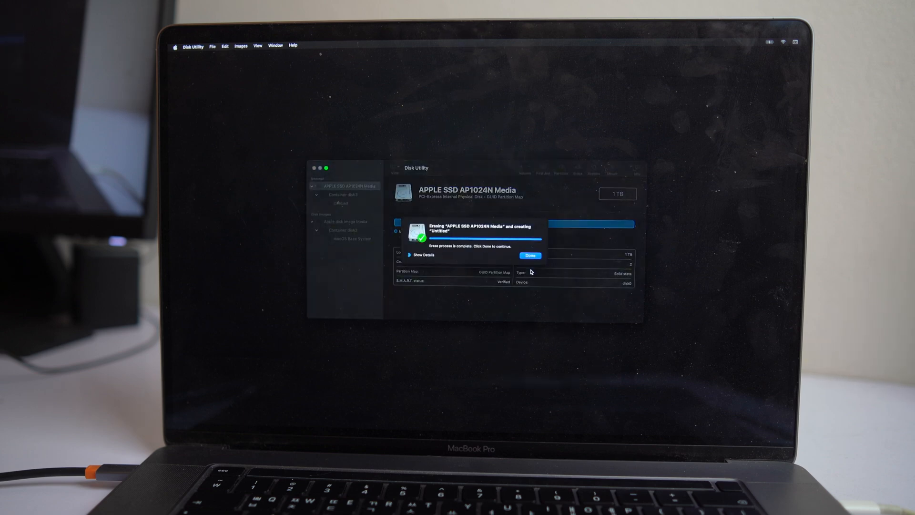
left_click(530, 255)
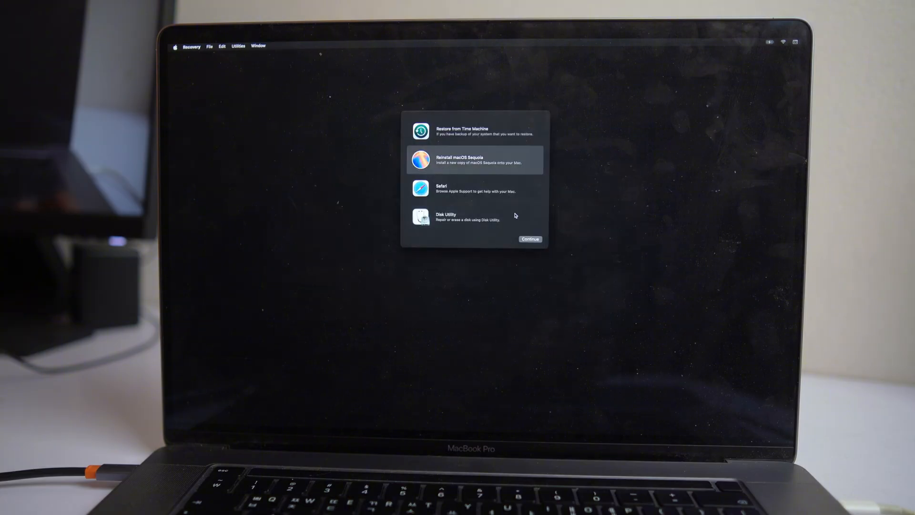
Step: Start Reinstall macOS Sequoia and target the blank Untitled disk
left_click(529, 238)
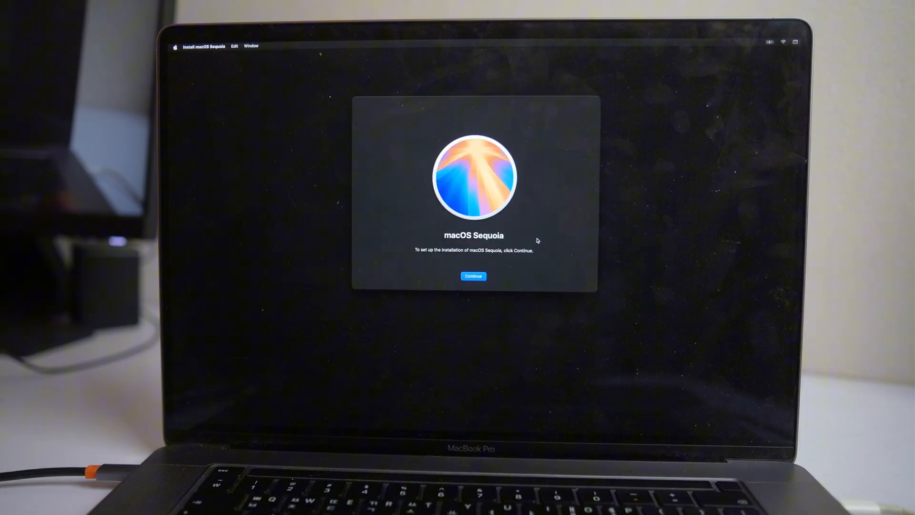
left_click(473, 276)
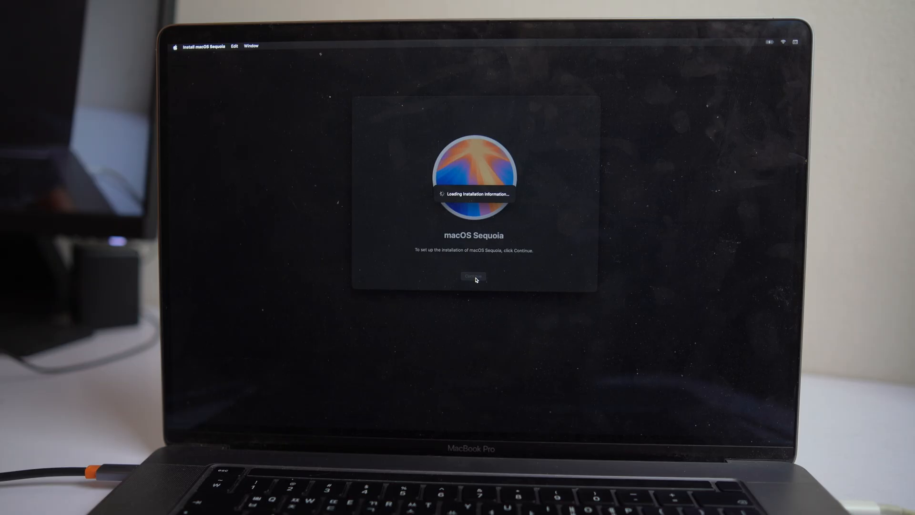
left_click(473, 276)
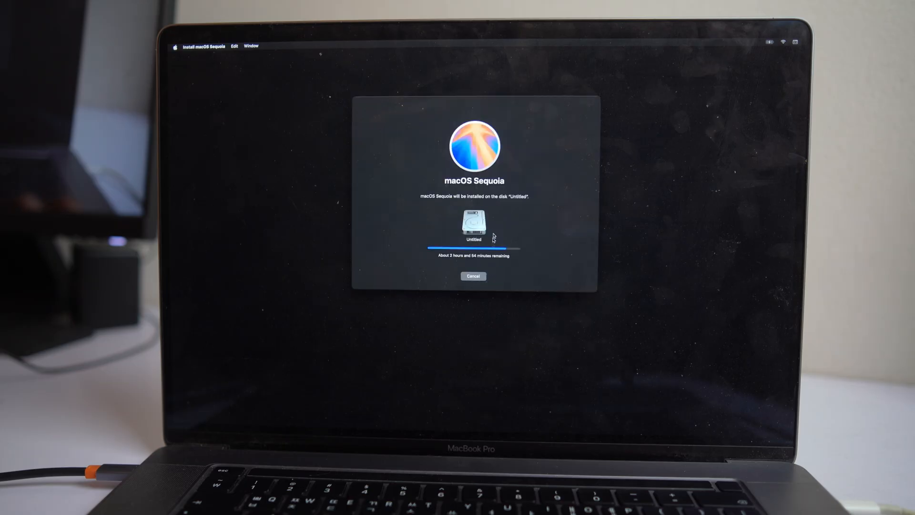
mouse_move(559, 281)
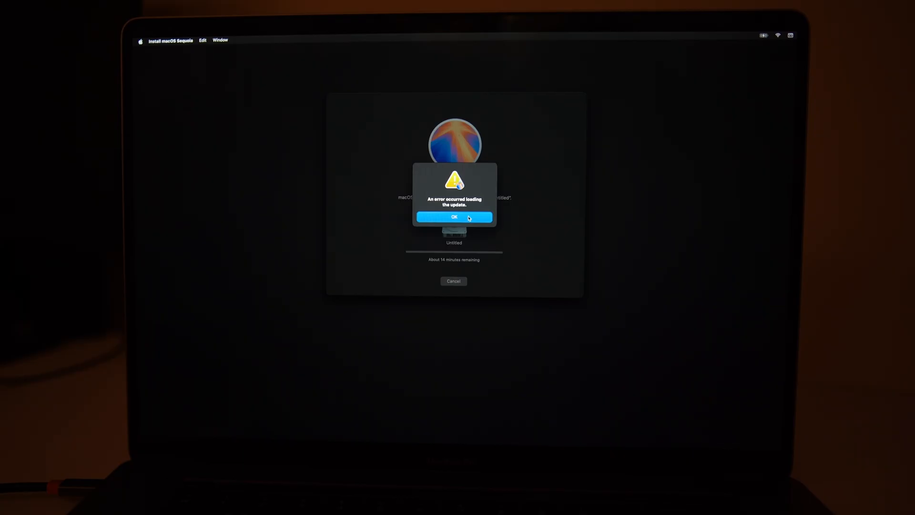
Step: Dismiss the update error, retry erasing the internal SSD in Disk Utility and review the volume-in-use failure details
left_click(453, 217)
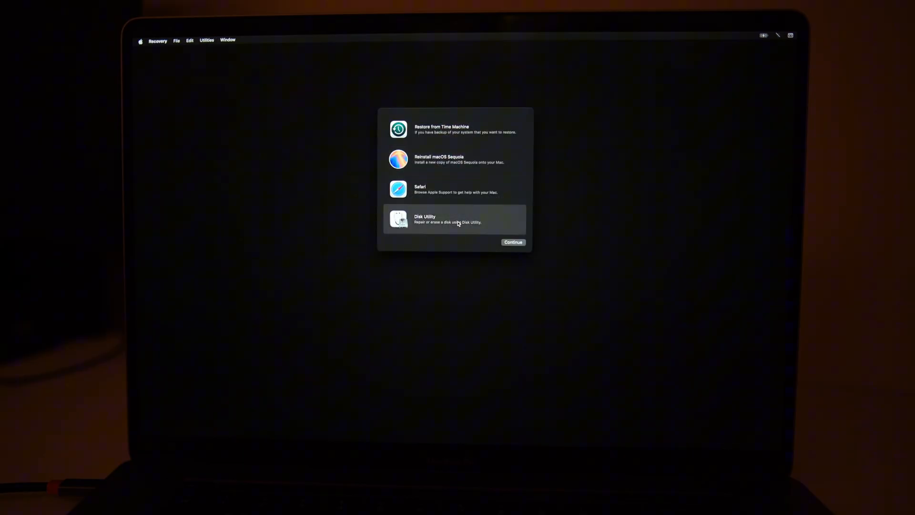
left_click(513, 242)
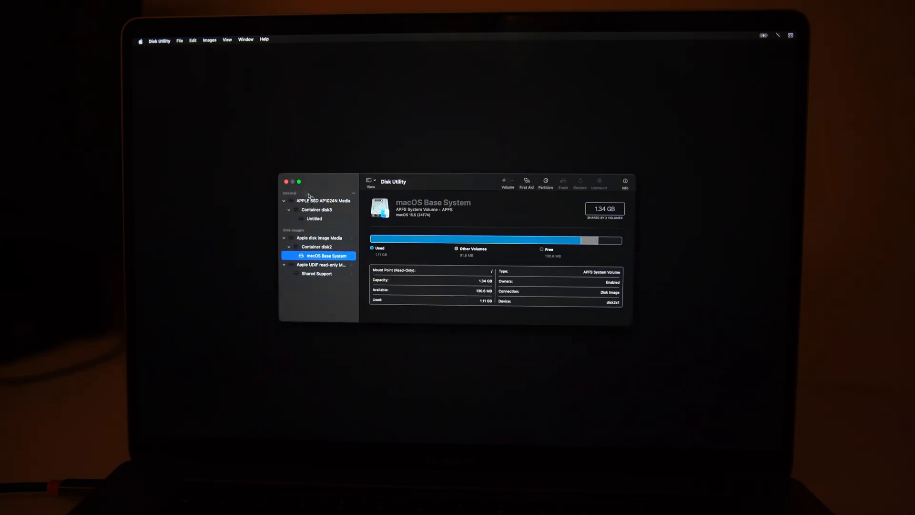
left_click(562, 182)
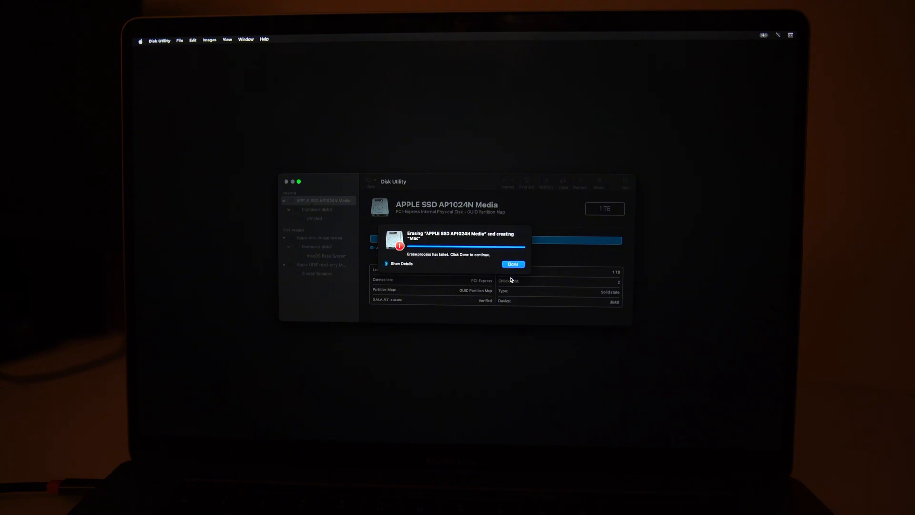
left_click(399, 263)
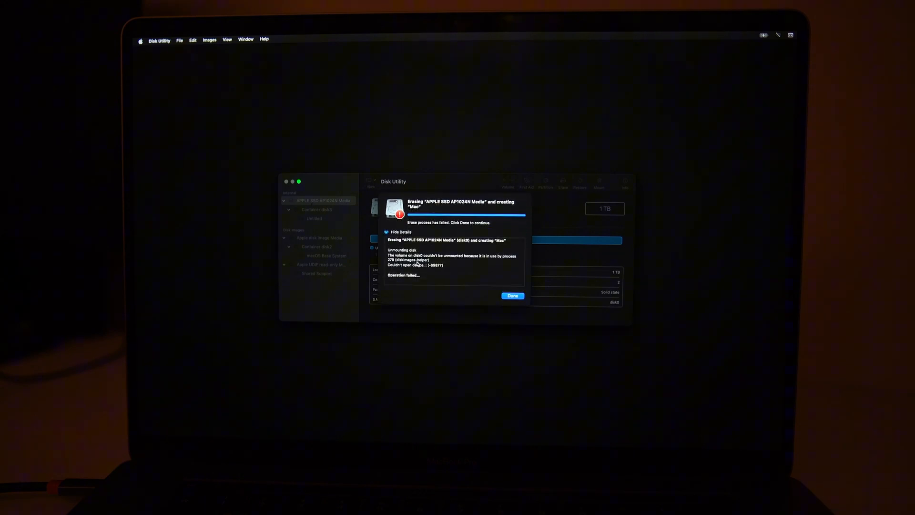
left_click(511, 295)
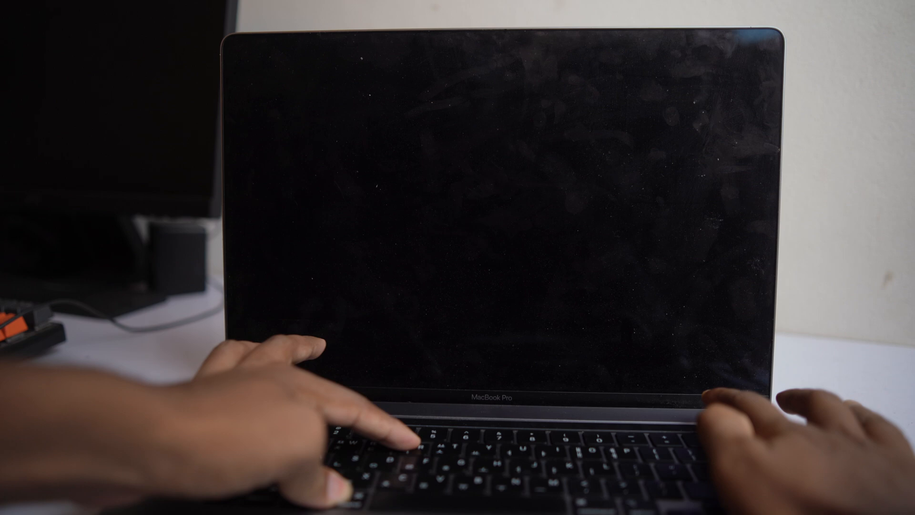
Step: Restart into Internet Recovery, pick the Wi-Fi network and begin entering its password
key("power")
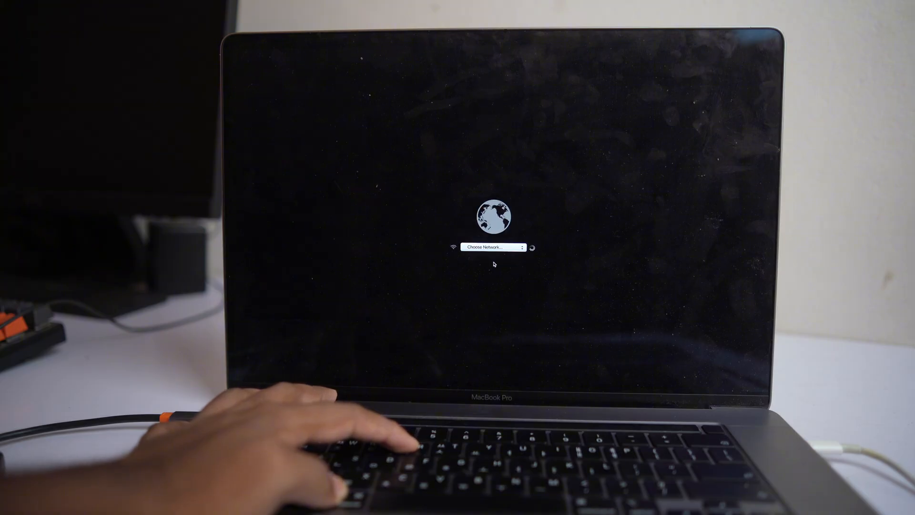
left_click(492, 246)
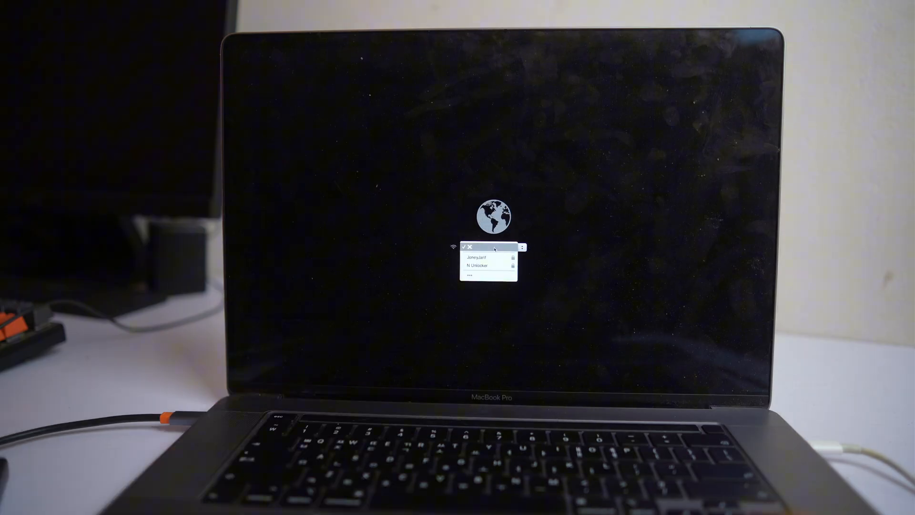
left_click(476, 266)
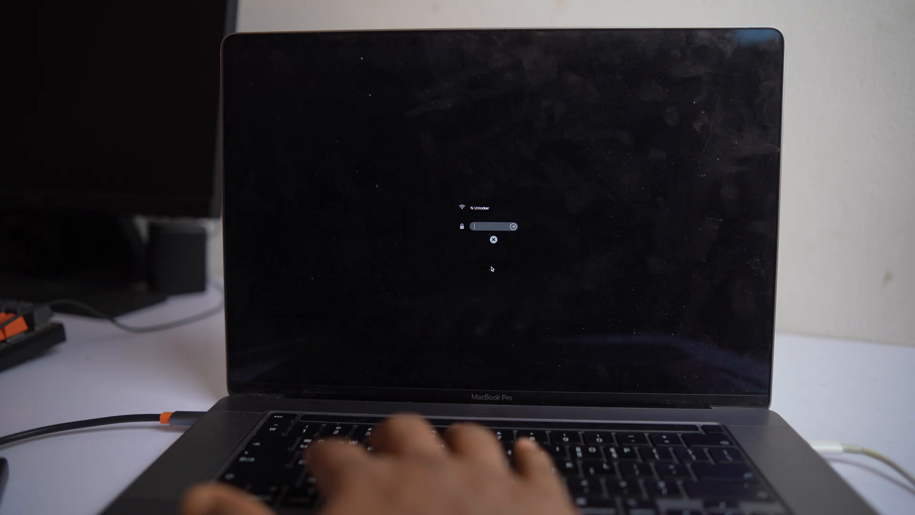
type("•")
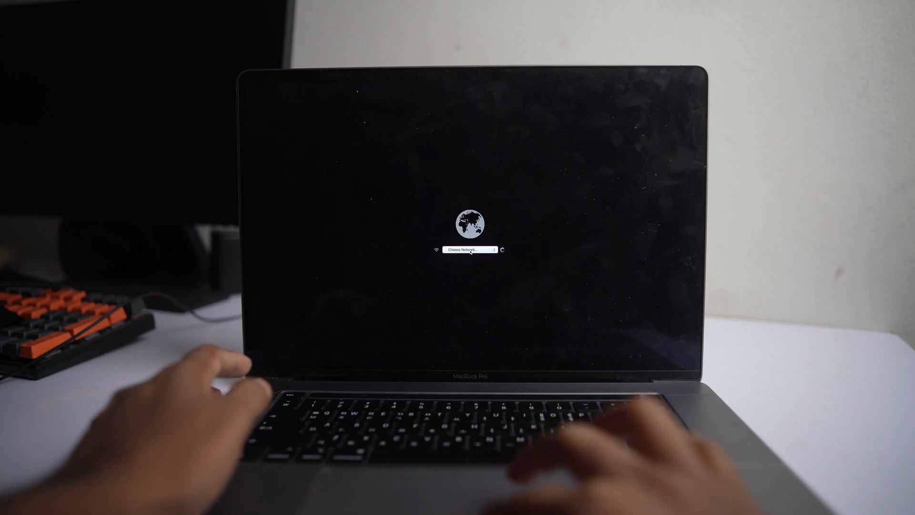
Step: Select the Wi-Fi network again and enter its password to connect
left_click(472, 250)
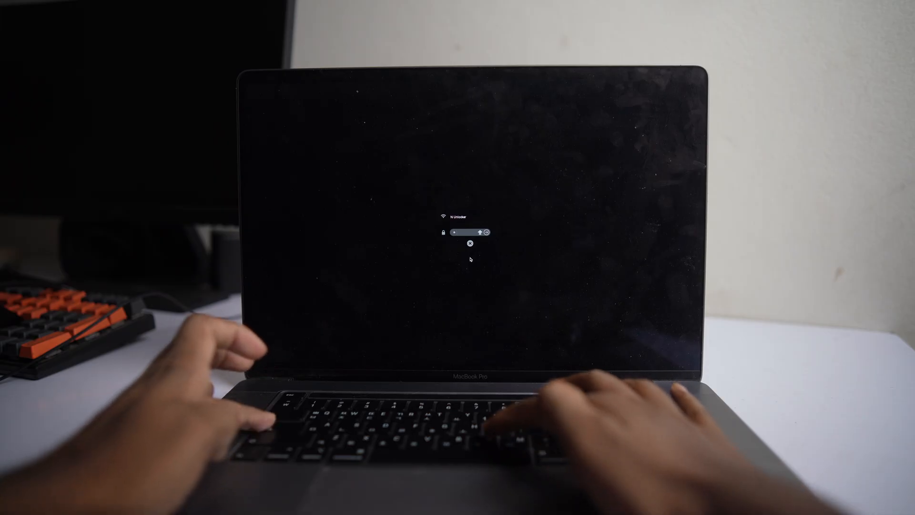
type("password")
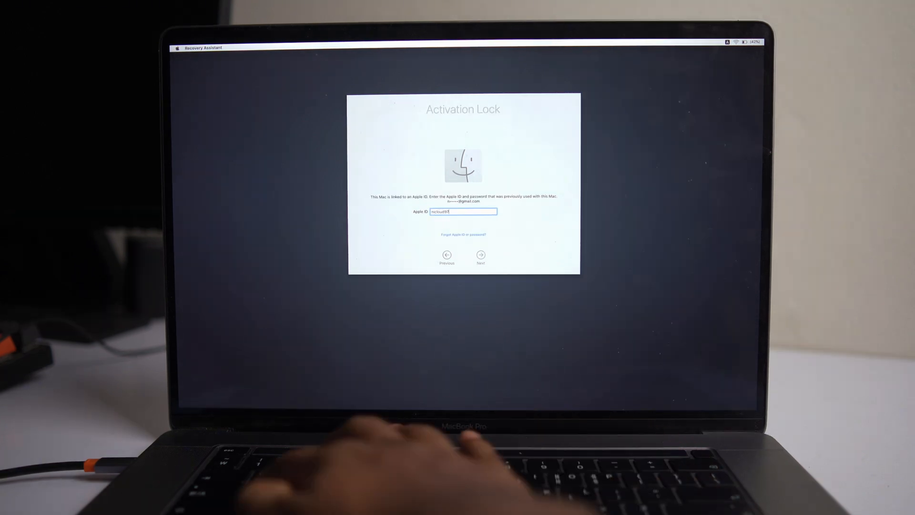
type("@gmail.com")
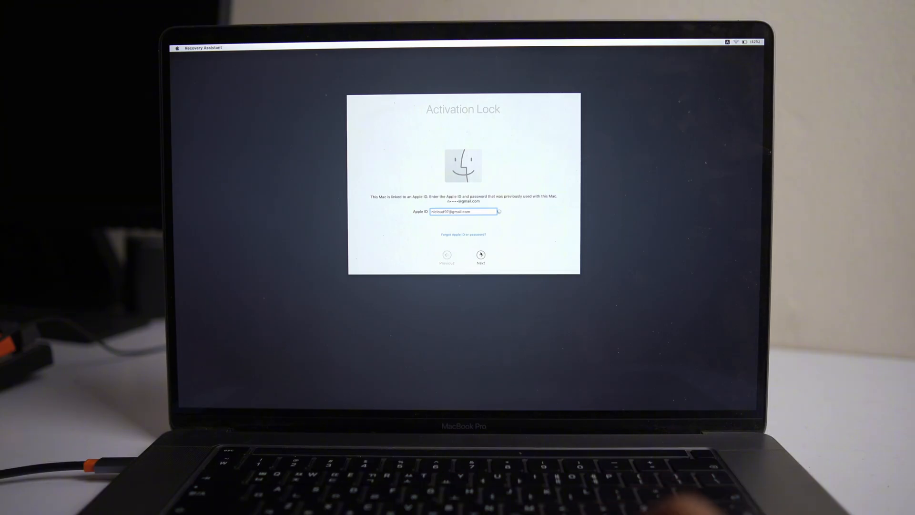
type("••")
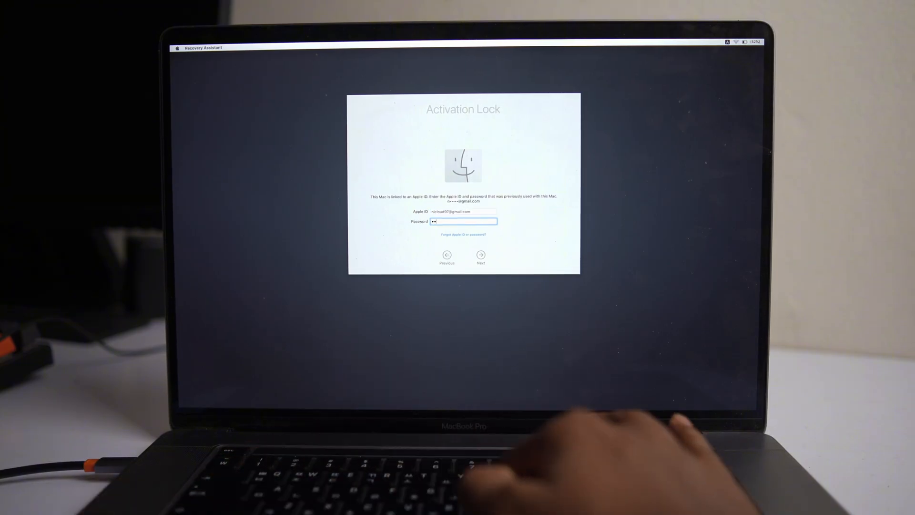
type("password")
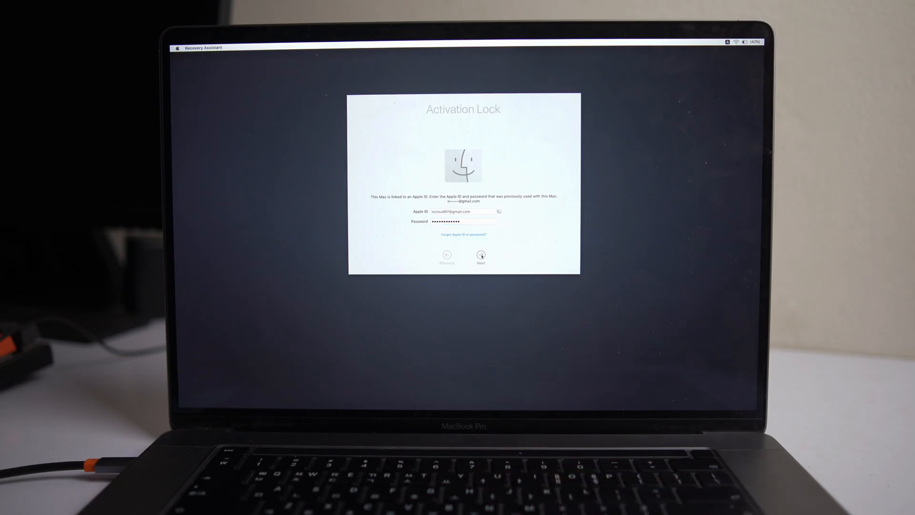
left_click(479, 256)
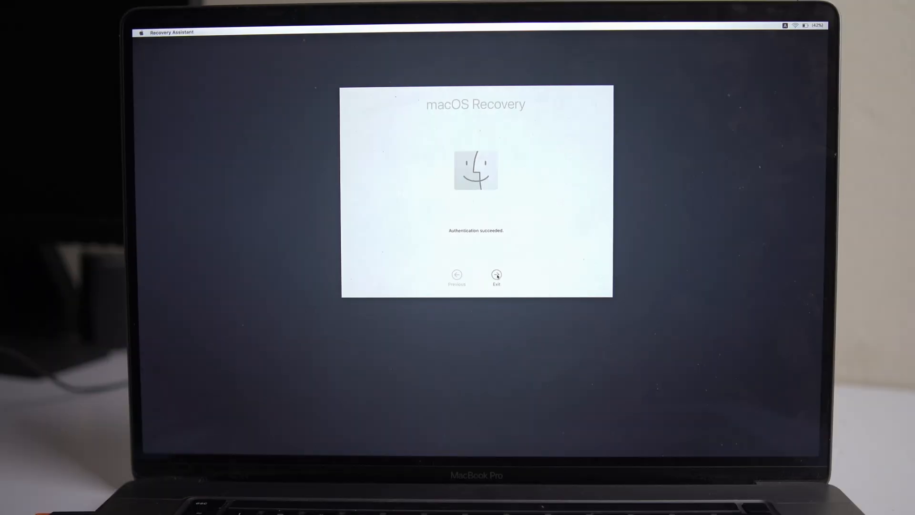
Step: Leave the activation screen, launch Disk Utility and show all physical devices
left_click(496, 279)
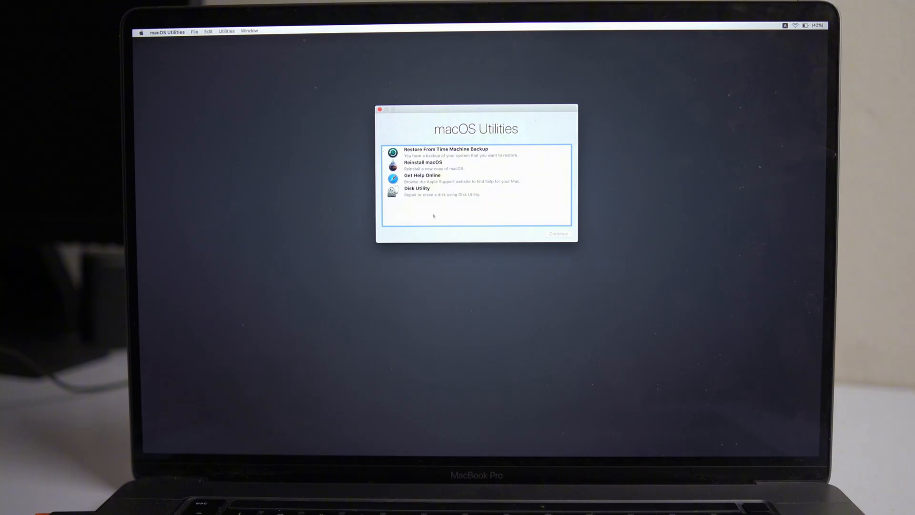
left_click(417, 190)
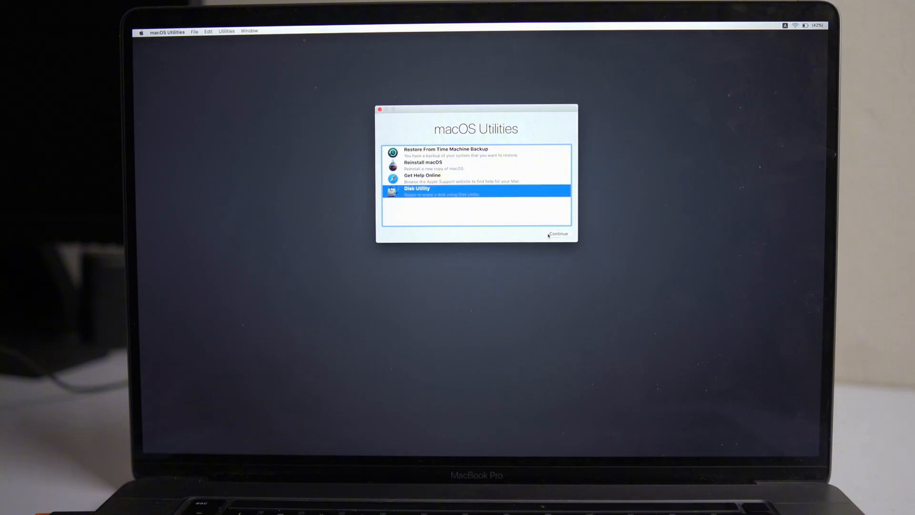
left_click(559, 234)
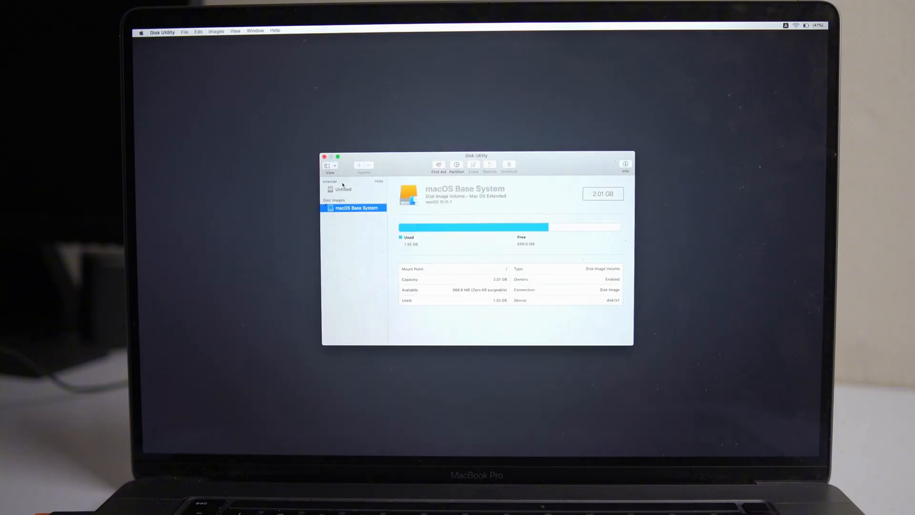
left_click(326, 165)
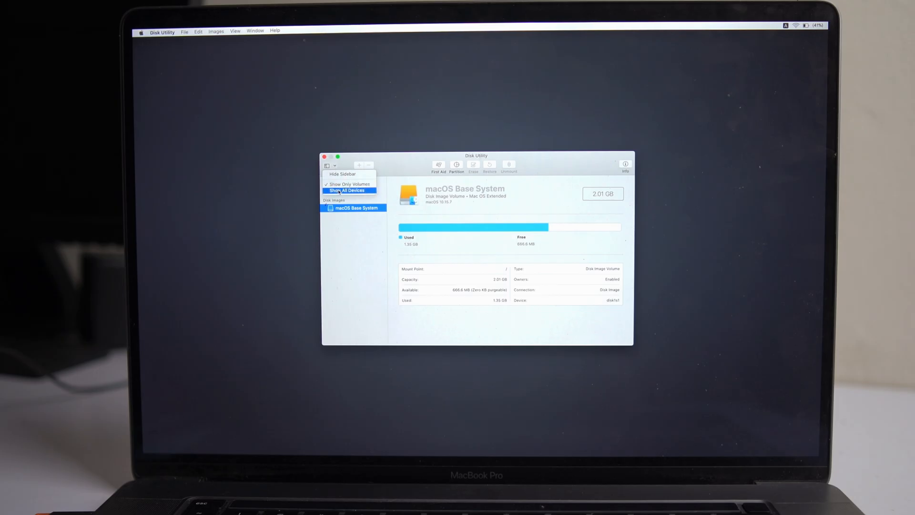
left_click(349, 190)
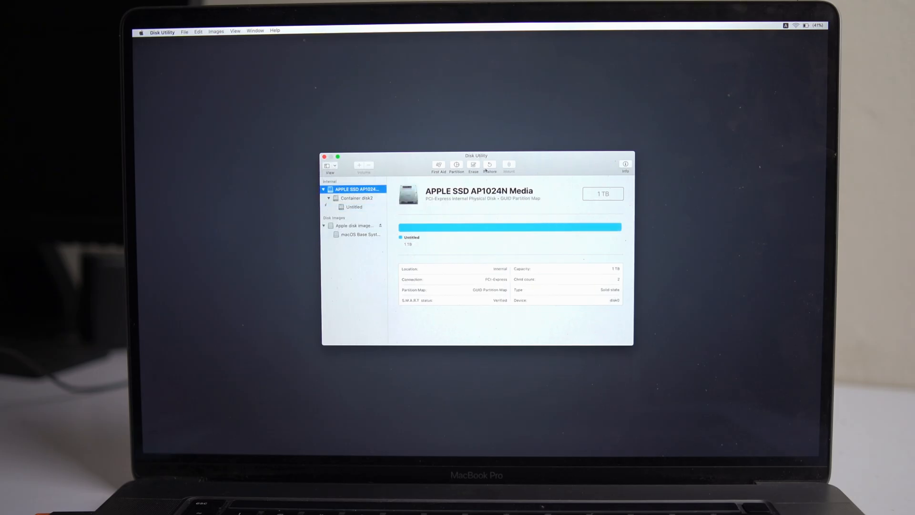
Step: Erase the internal Apple SSD as APFS named MACBOOK SSD and return to macOS Utilities
left_click(473, 165)
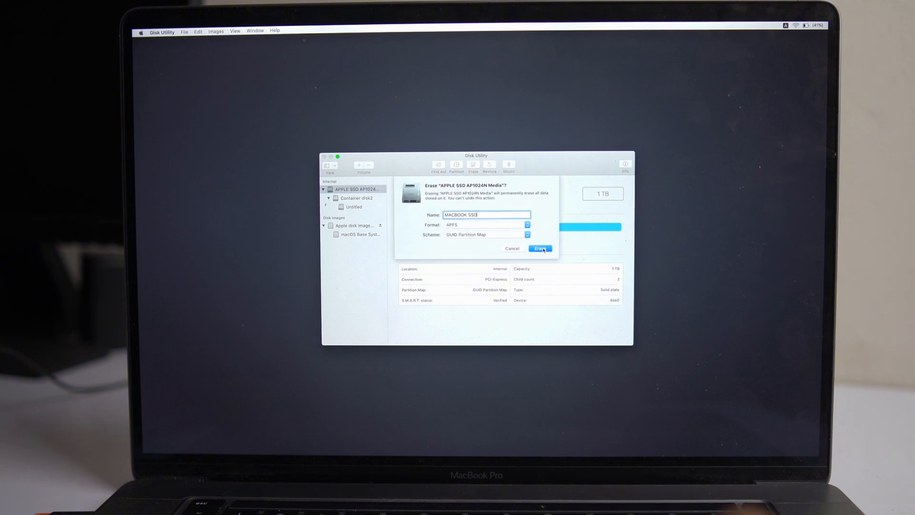
left_click(537, 248)
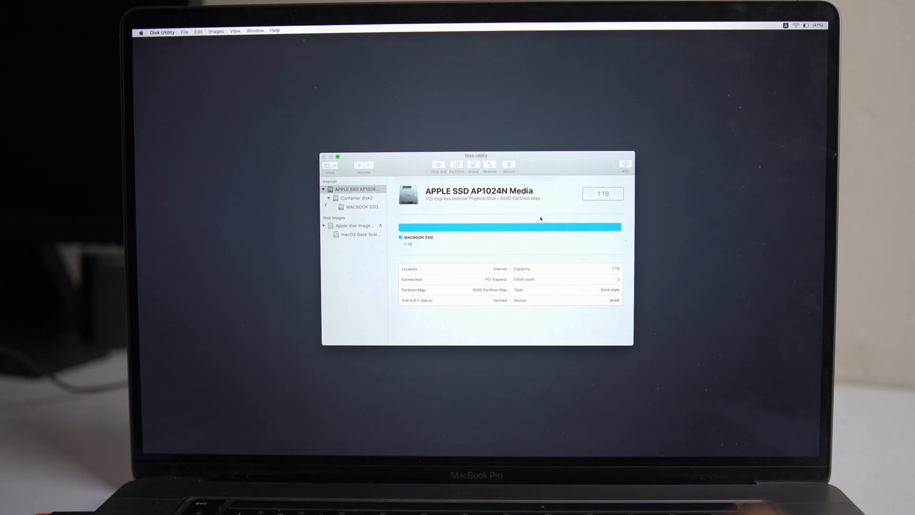
left_click(354, 189)
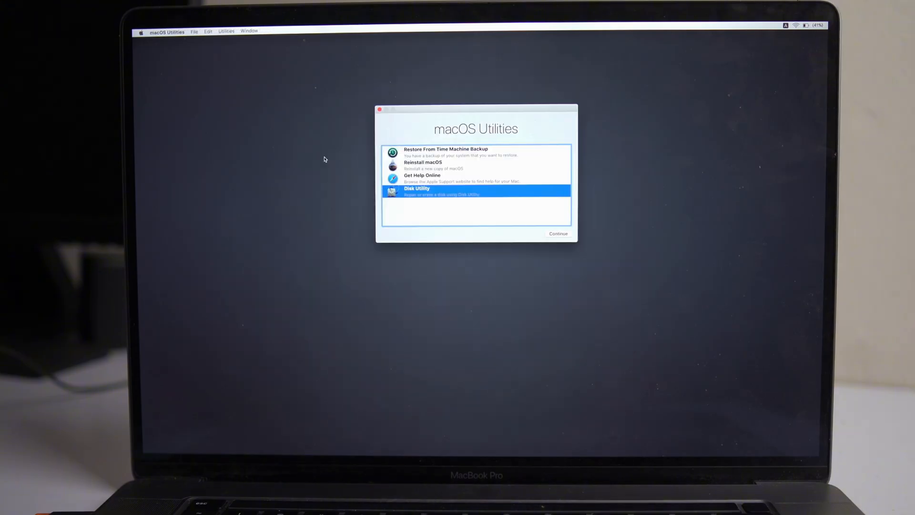
Step: Select Reinstall macOS and continue to bring up the Catalina installer
left_click(422, 164)
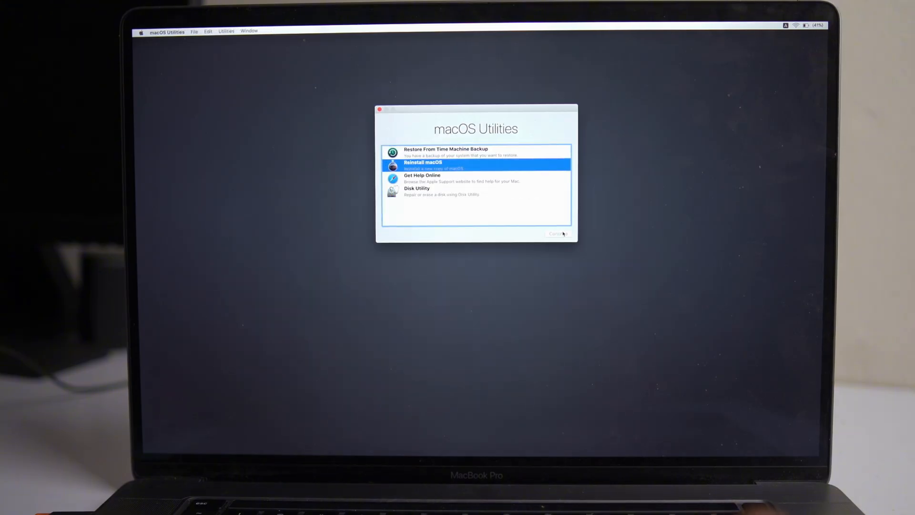
left_click(555, 234)
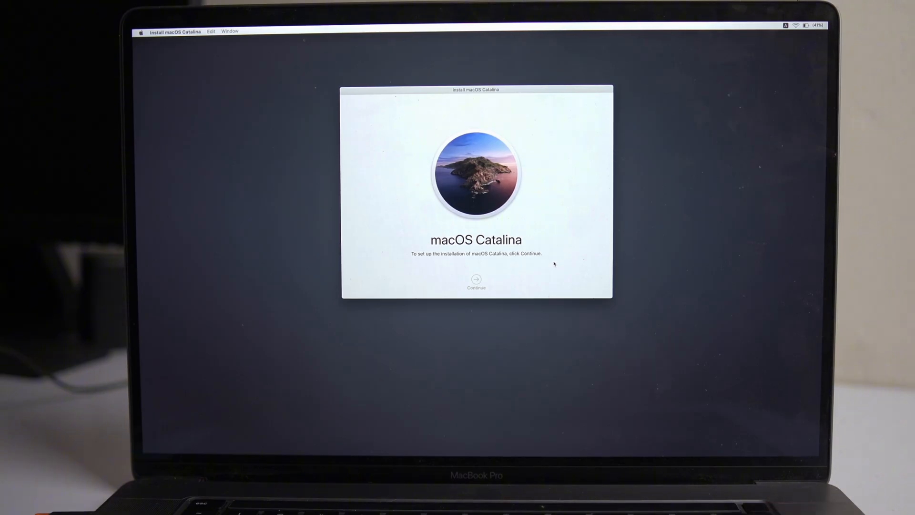
Step: Continue past the Catalina introduction and agree to the software license
left_click(475, 283)
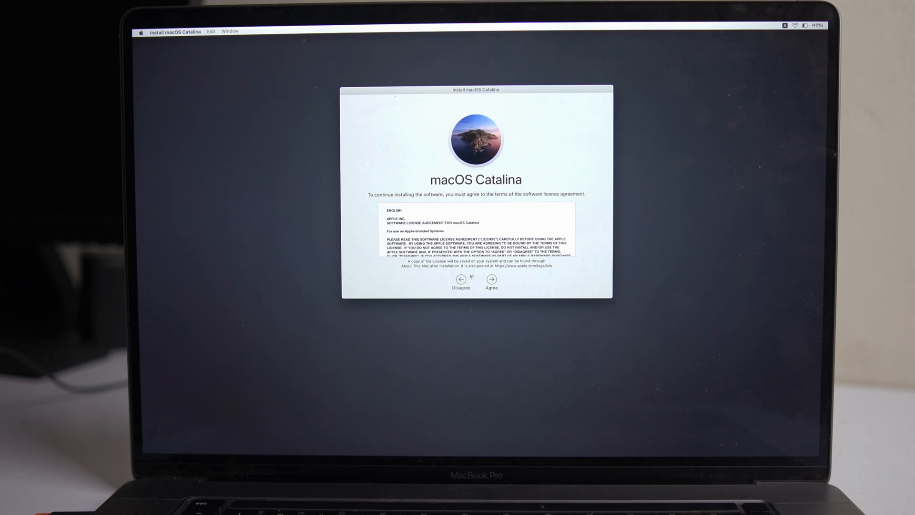
left_click(491, 281)
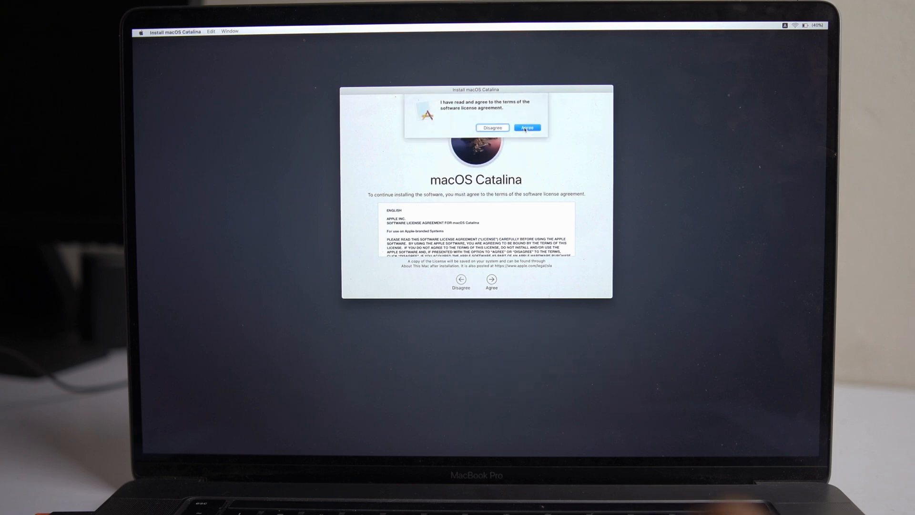
left_click(527, 127)
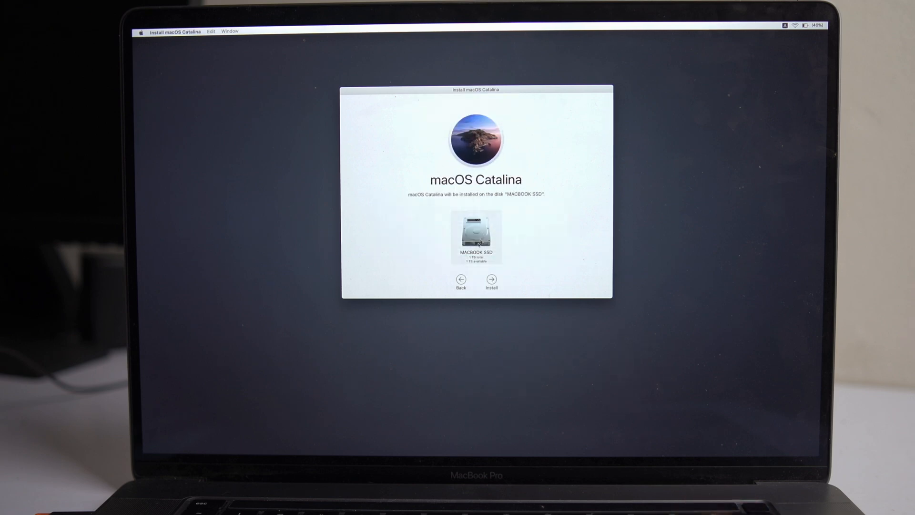
Step: Install Catalina onto MACBOOK SSD, dismissing the power warning and restarting the install on power
left_click(491, 279)
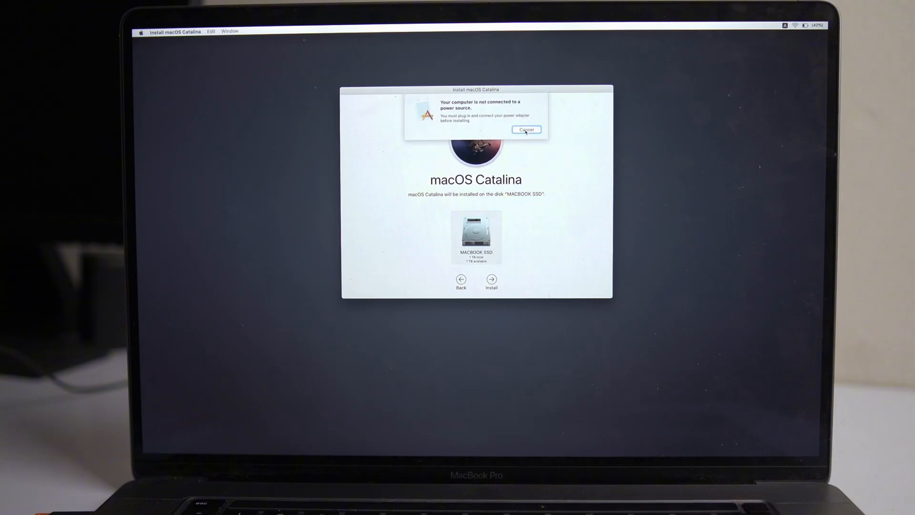
left_click(526, 130)
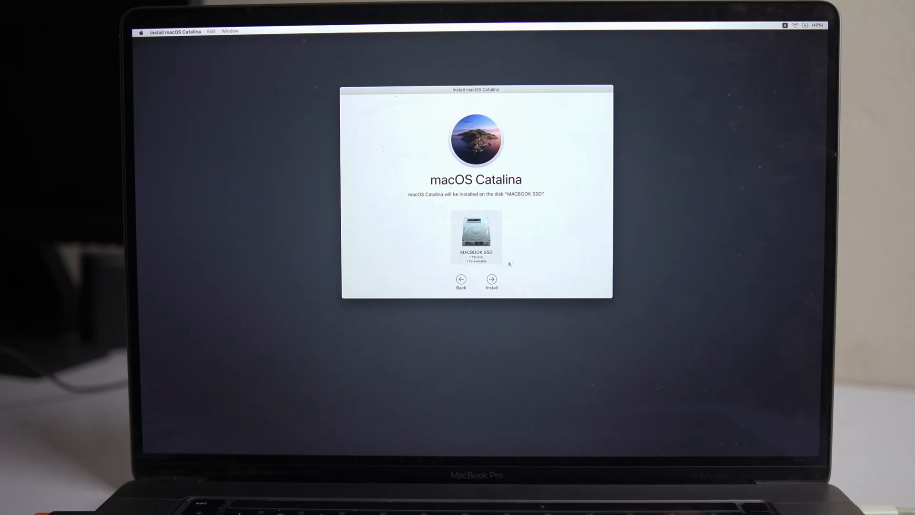
left_click(491, 278)
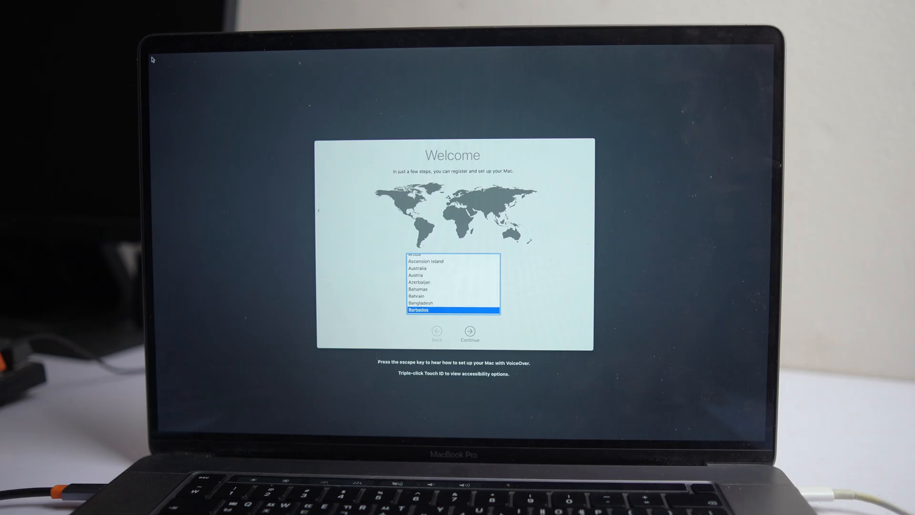
Step: Confirm the country, accept the language settings and agree to the macOS license
left_click(470, 331)
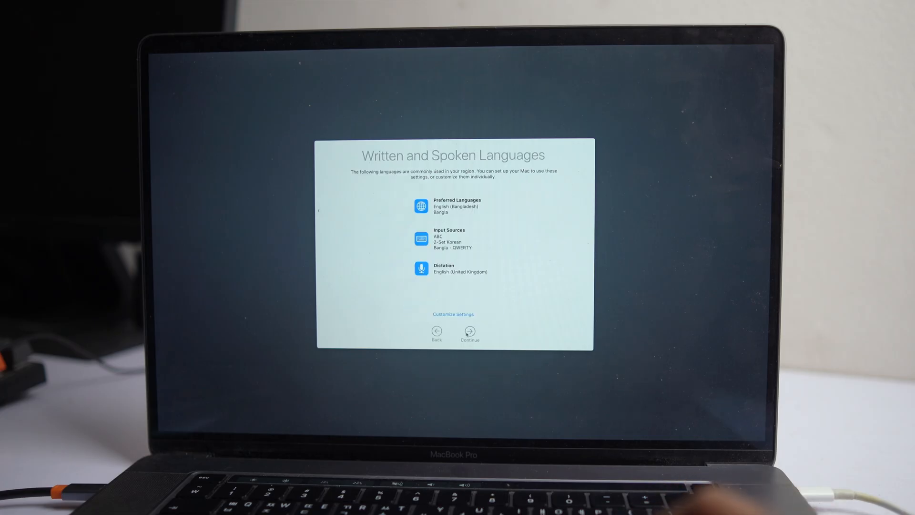
left_click(468, 330)
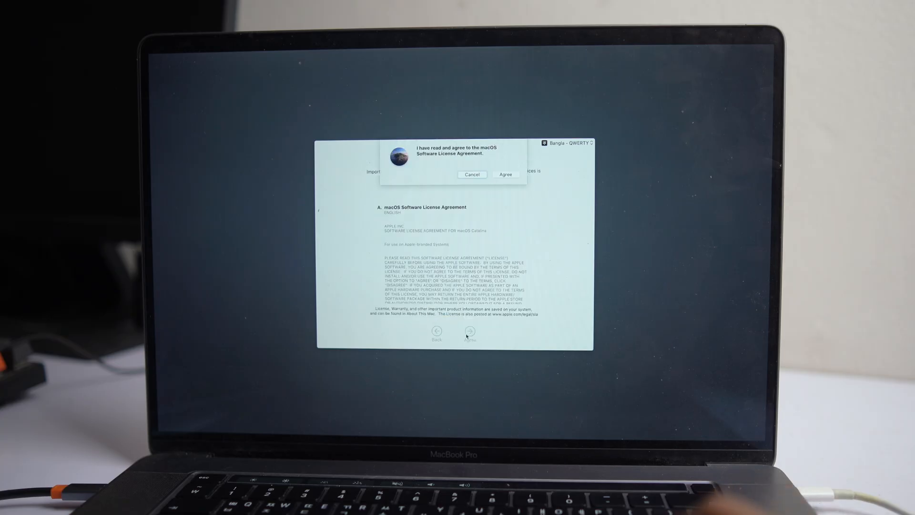
left_click(505, 173)
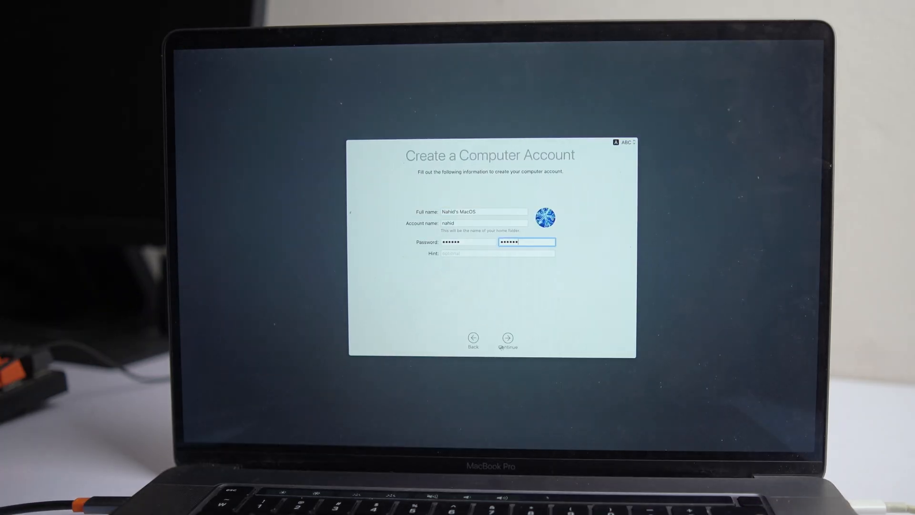
Step: Create the computer account and advance to the Analytics screen
left_click(506, 338)
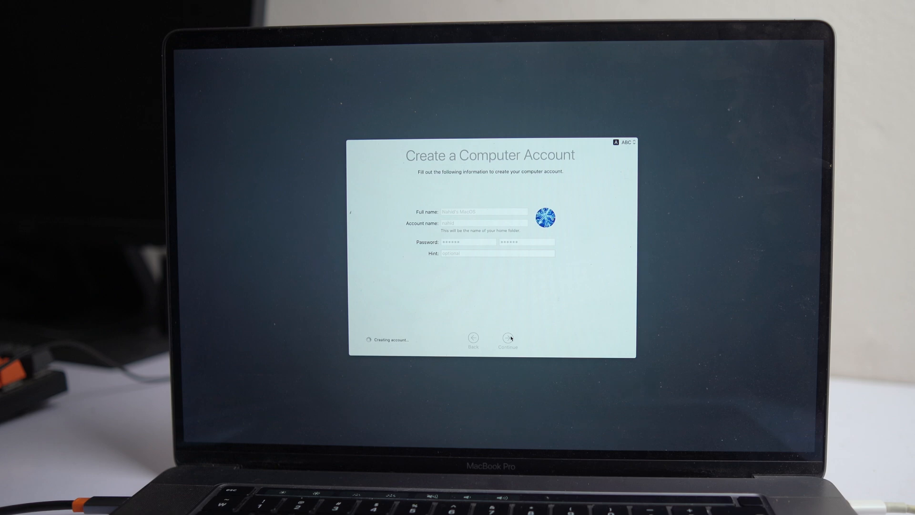
left_click(507, 337)
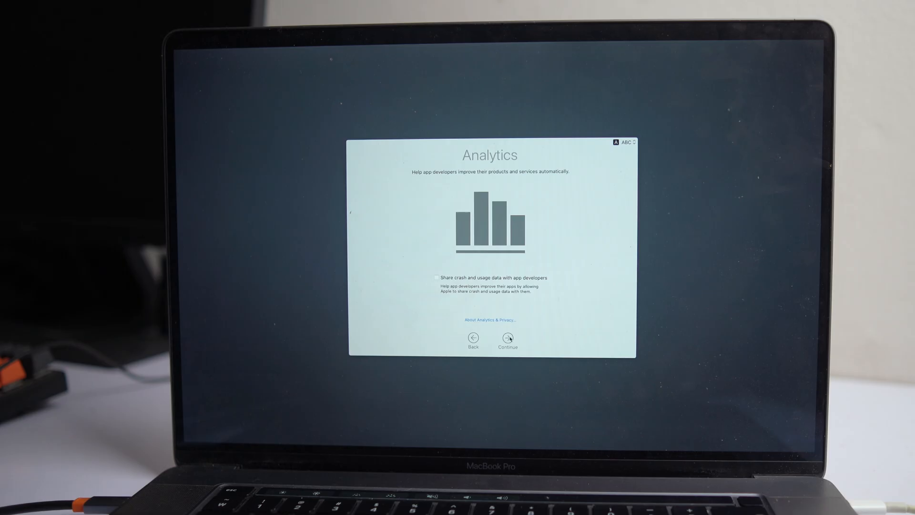
Step: Decline sharing analytics, defer Screen Time, and continue without Ask Siri
left_click(505, 339)
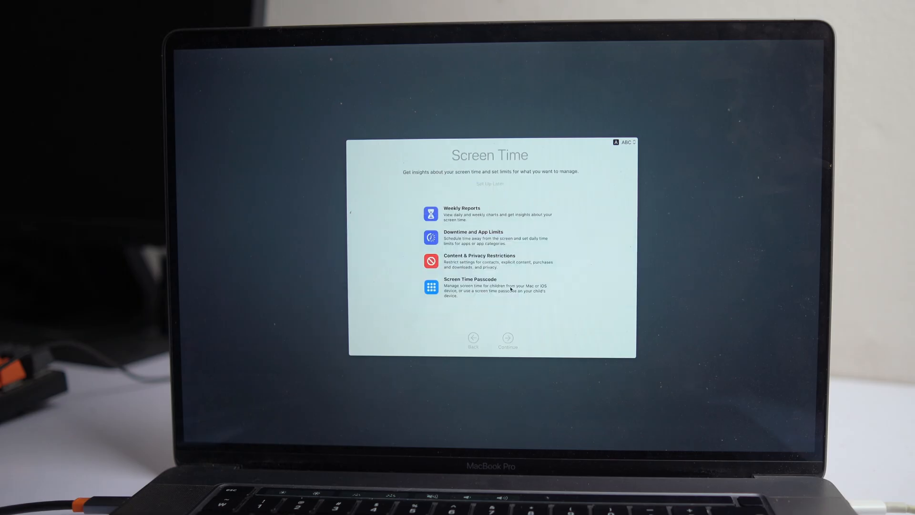
left_click(507, 338)
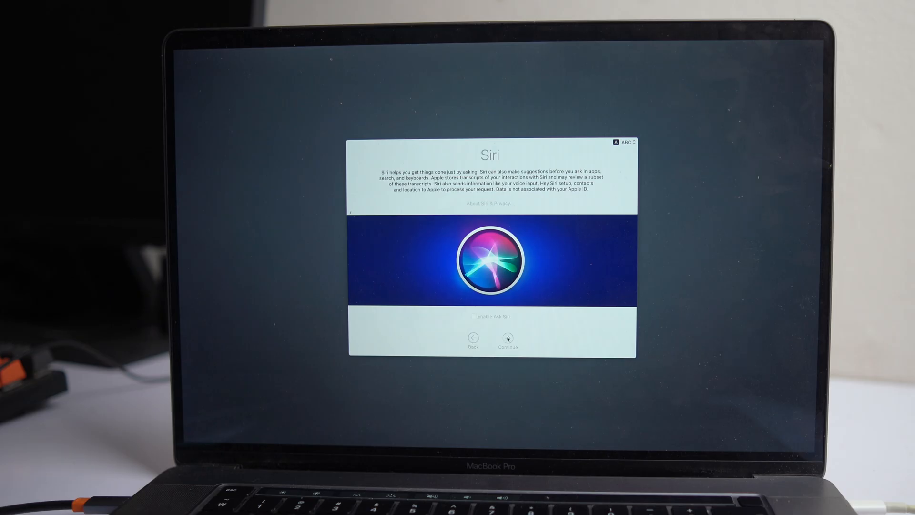
left_click(507, 337)
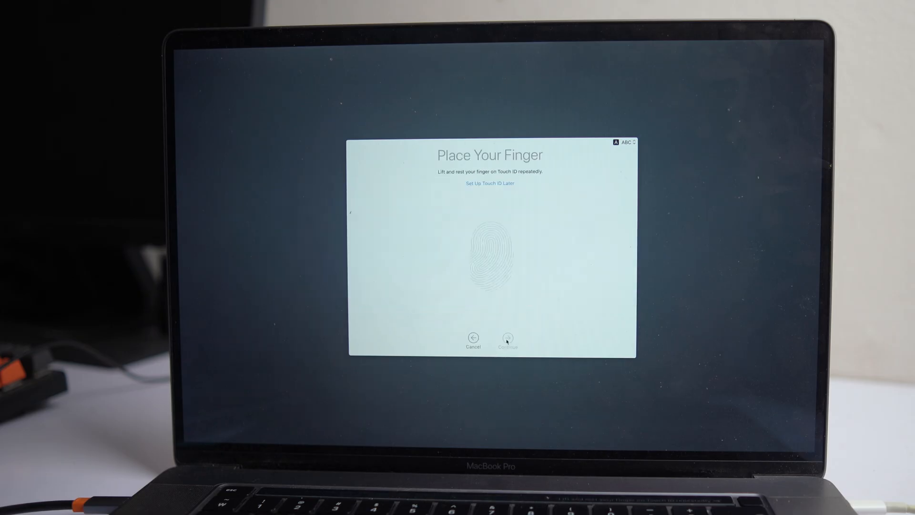
Step: Skip Touch ID for now, keep the Light appearance, and accept True Tone to reach Setting Up Your Mac
left_click(489, 183)
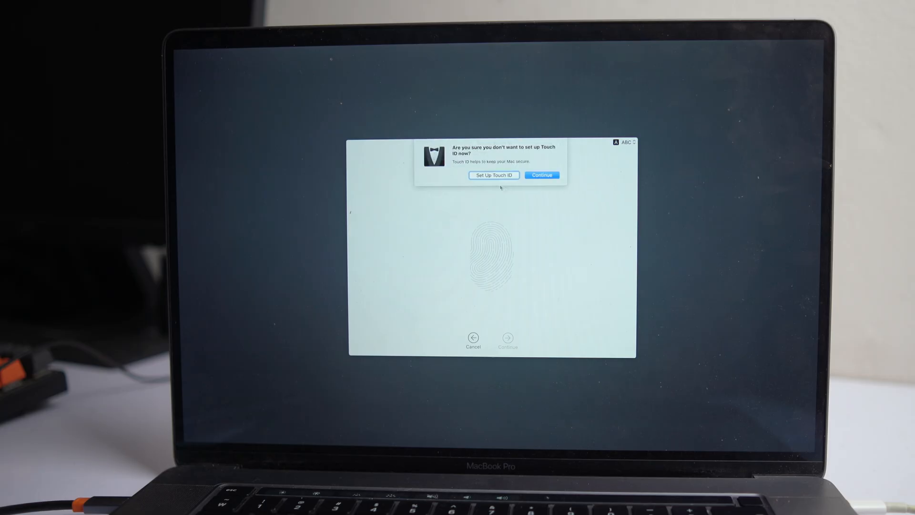
left_click(541, 175)
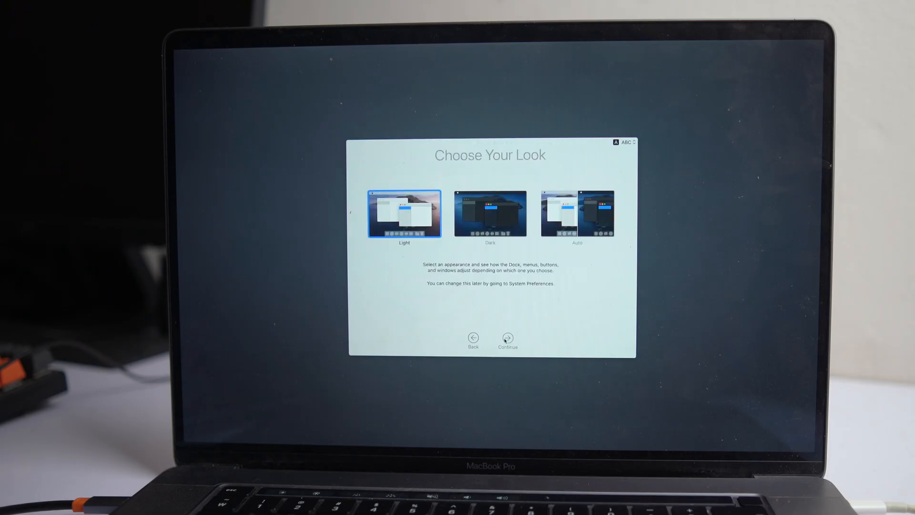
left_click(506, 337)
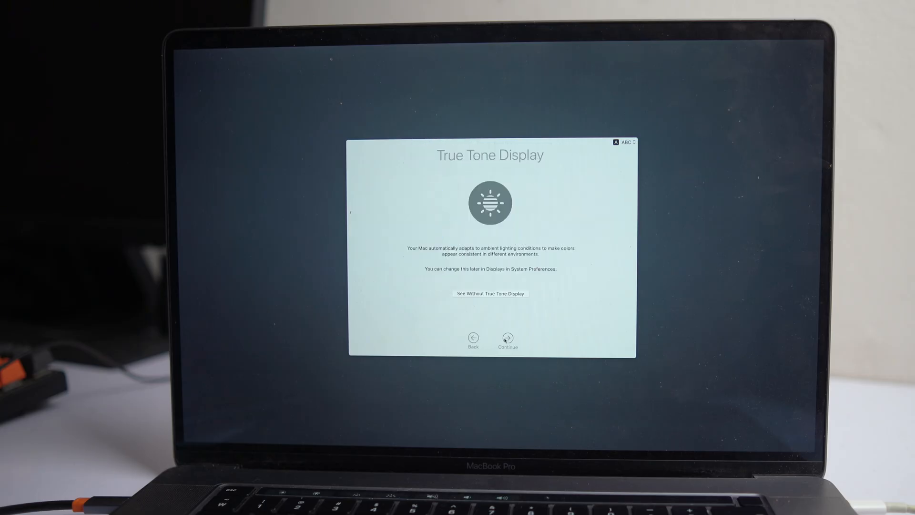
left_click(507, 338)
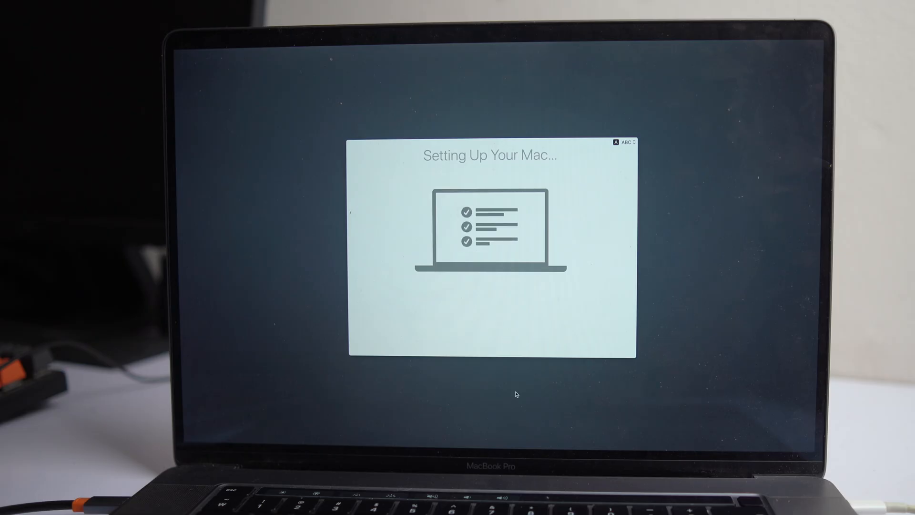